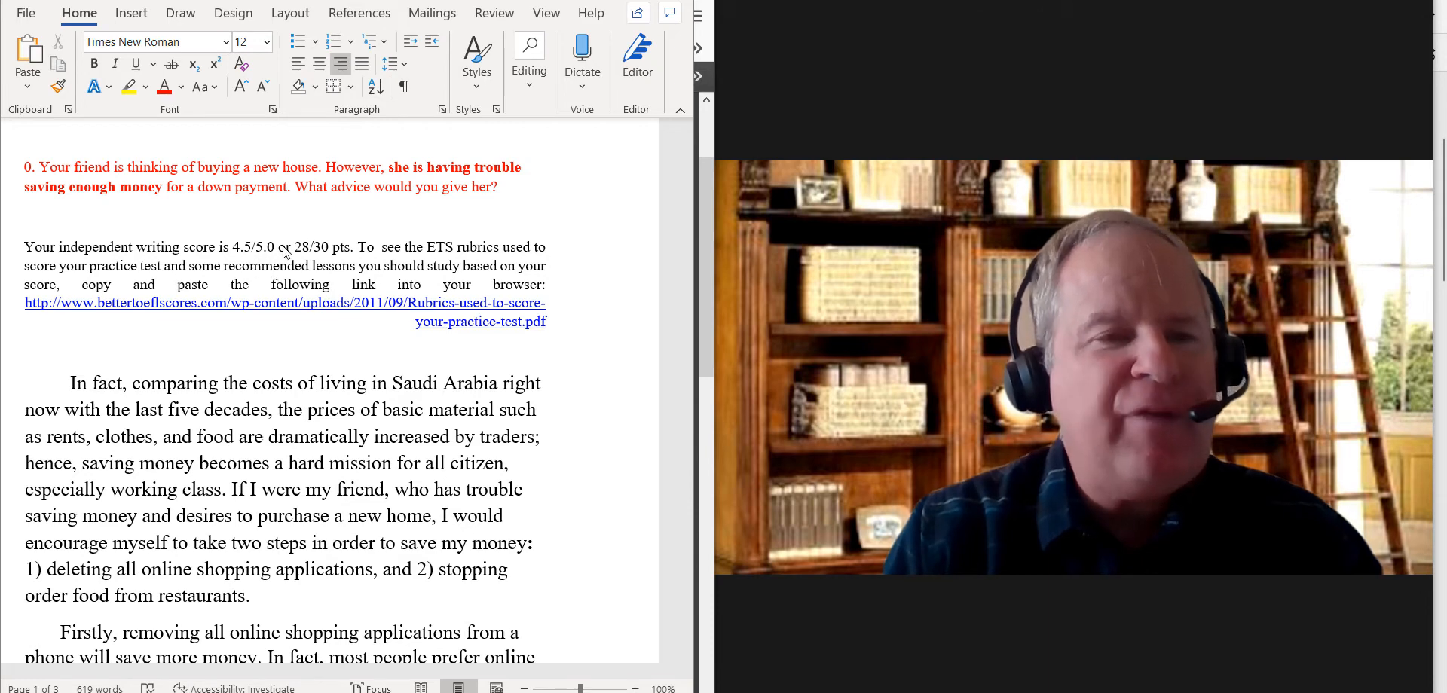
pyautogui.moveTo(453, 271)
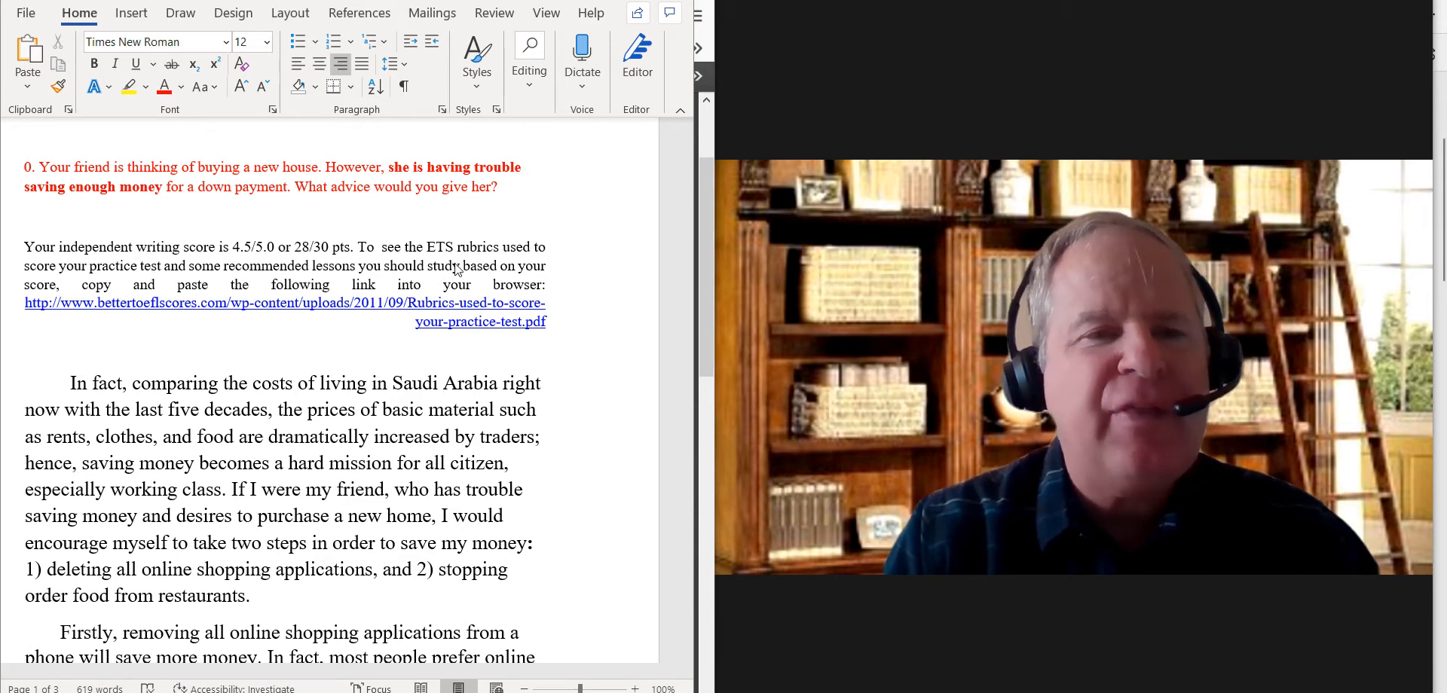
pyautogui.moveTo(678, 279)
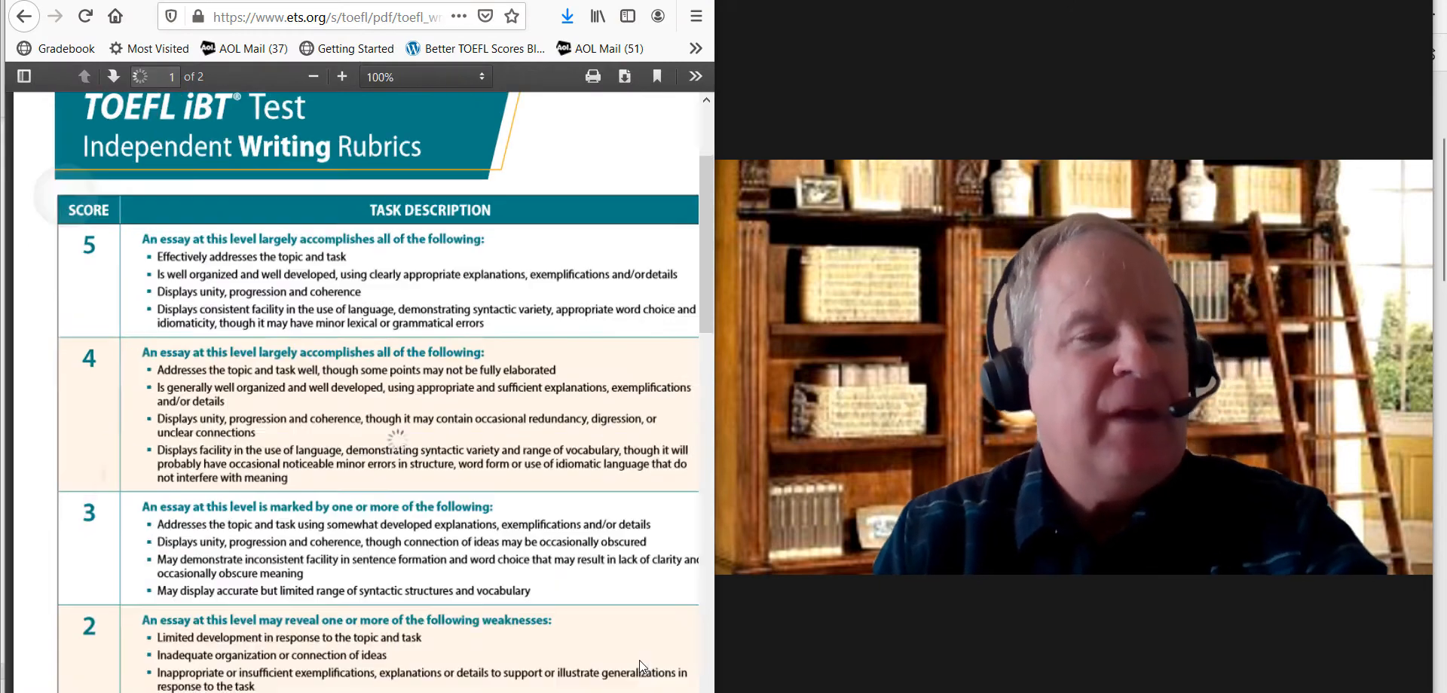
# Step: Enlarge the TOEFL iBT Independent Writing Rubrics PDF in Firefox to review its score levels
pyautogui.click(343, 77)
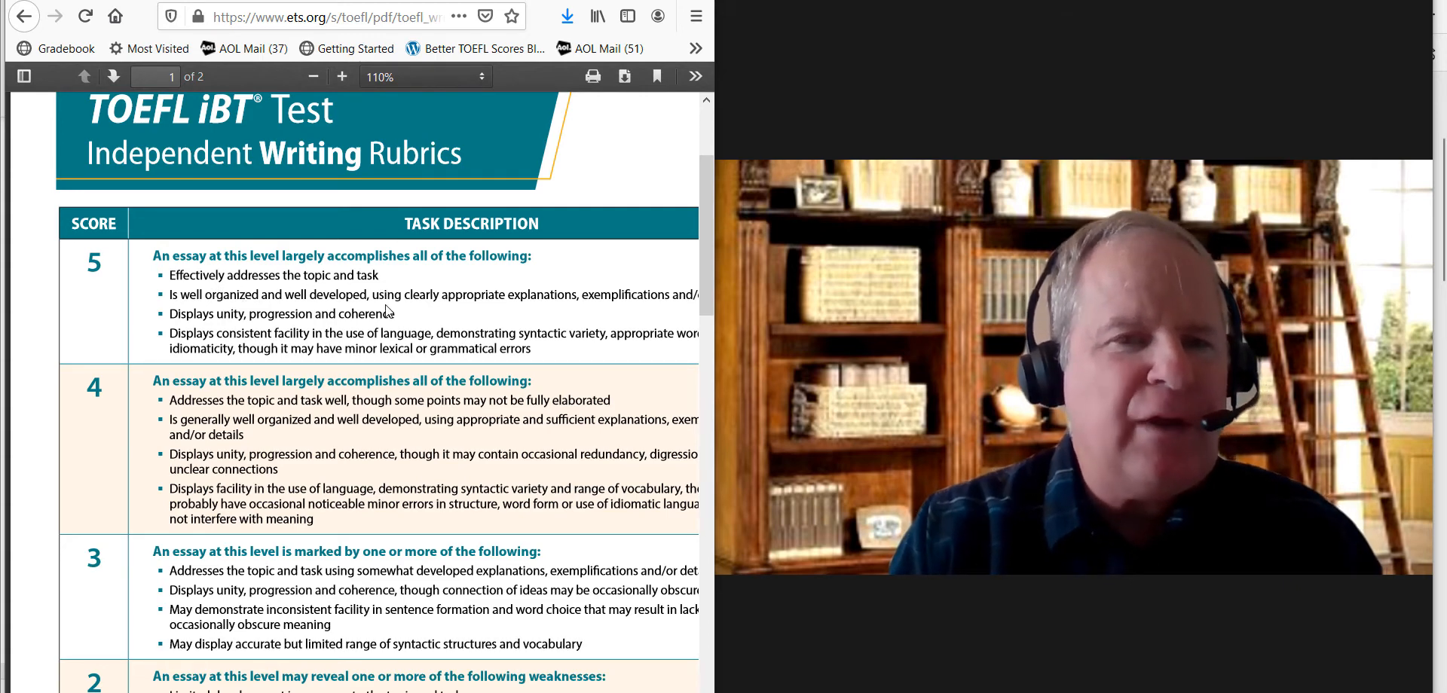
pyautogui.moveTo(496, 317)
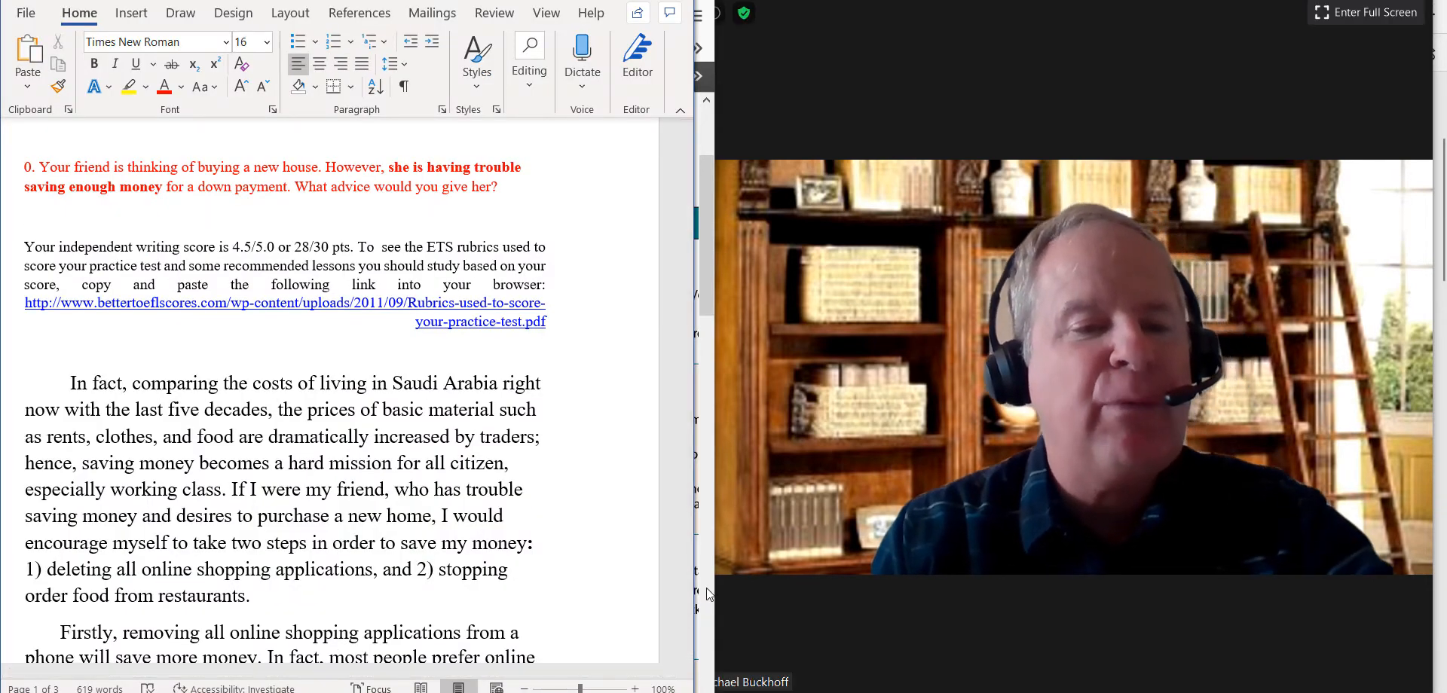
pyautogui.scroll(-3)
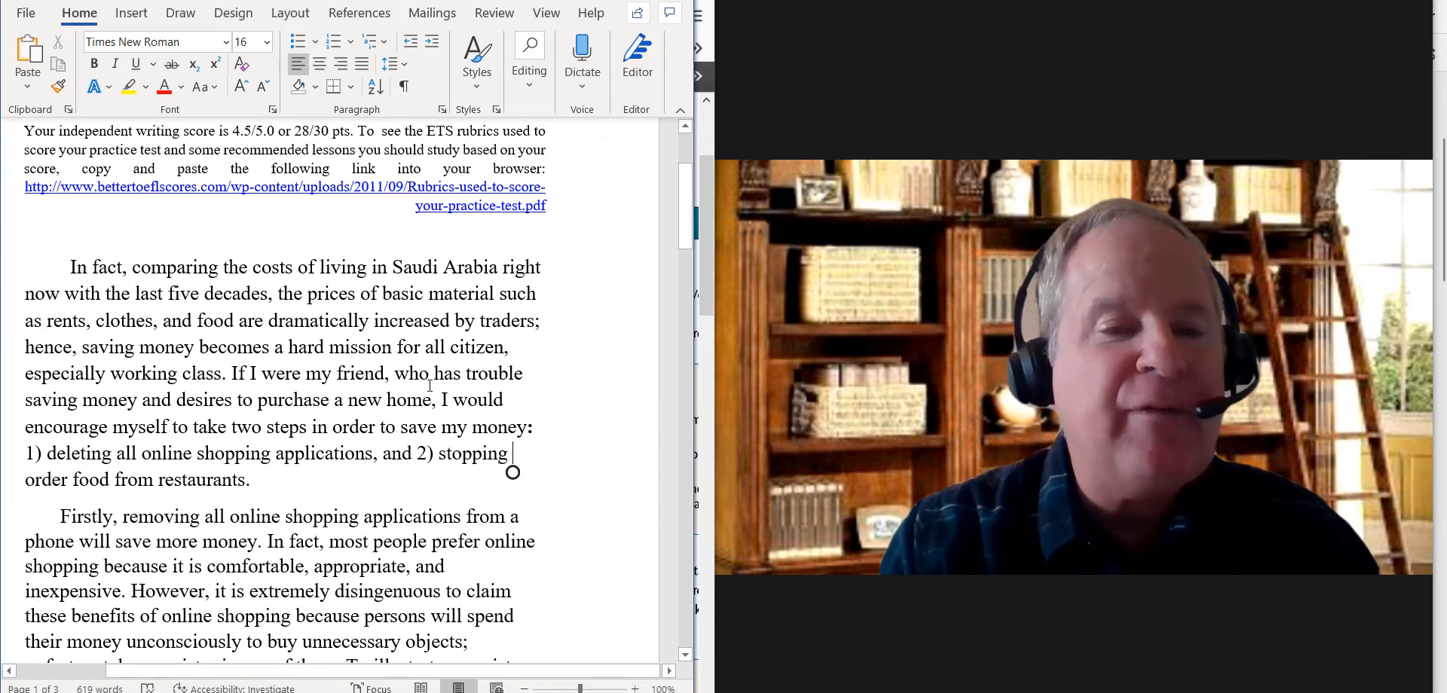
pyautogui.moveTo(434, 399); pyautogui.dragTo(250, 480)
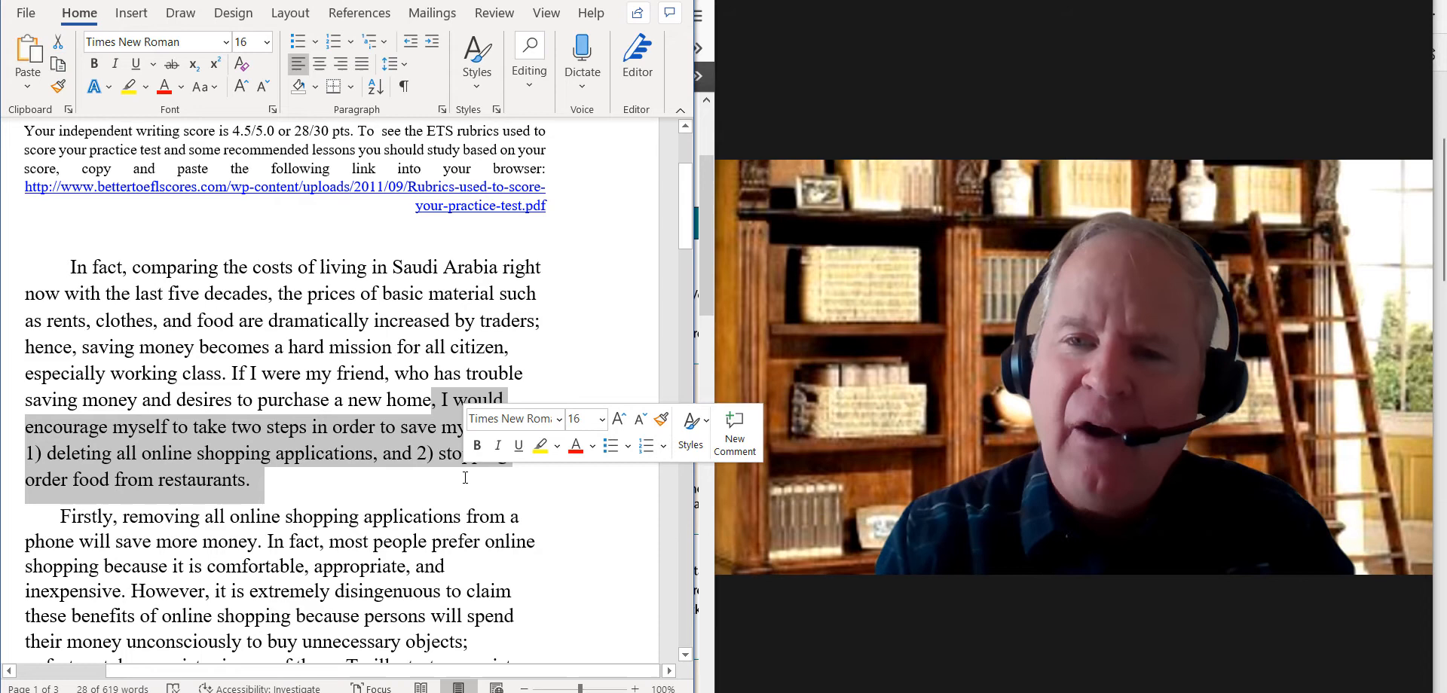
pyautogui.scroll(-3)
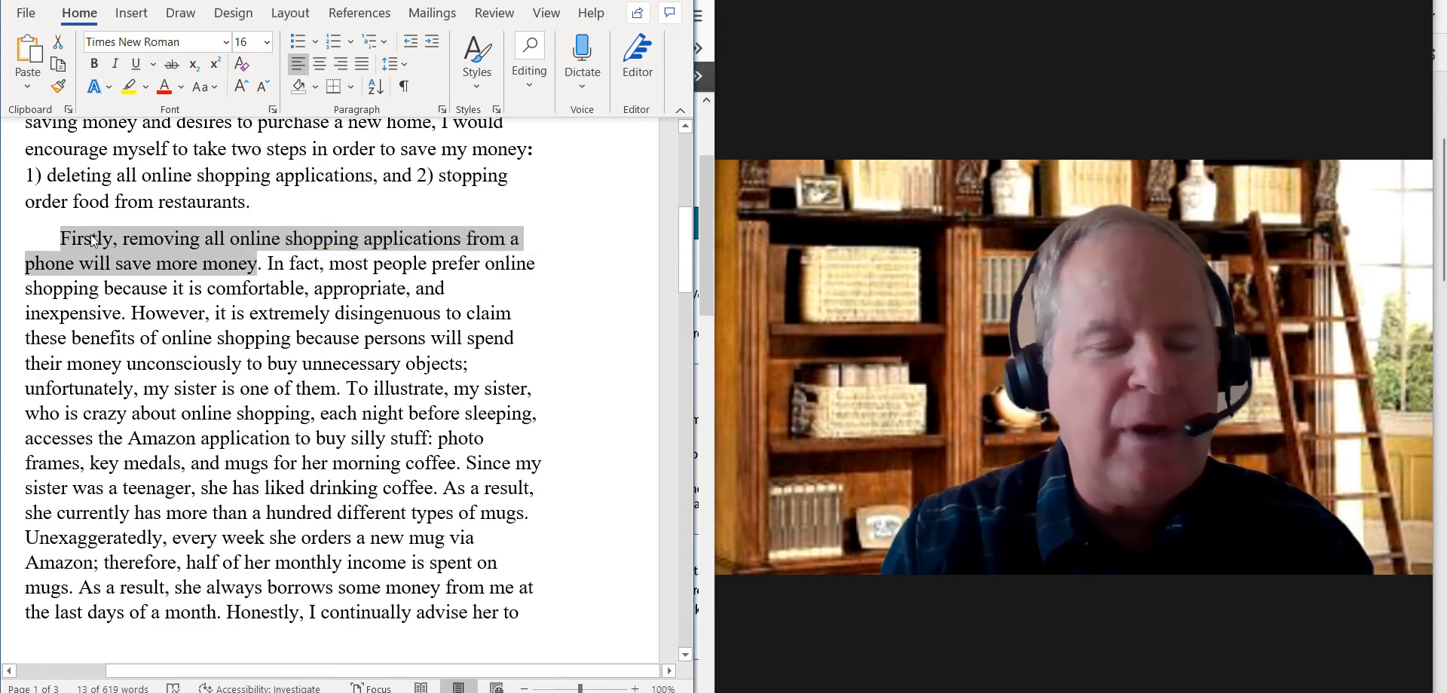
pyautogui.scroll(-3)
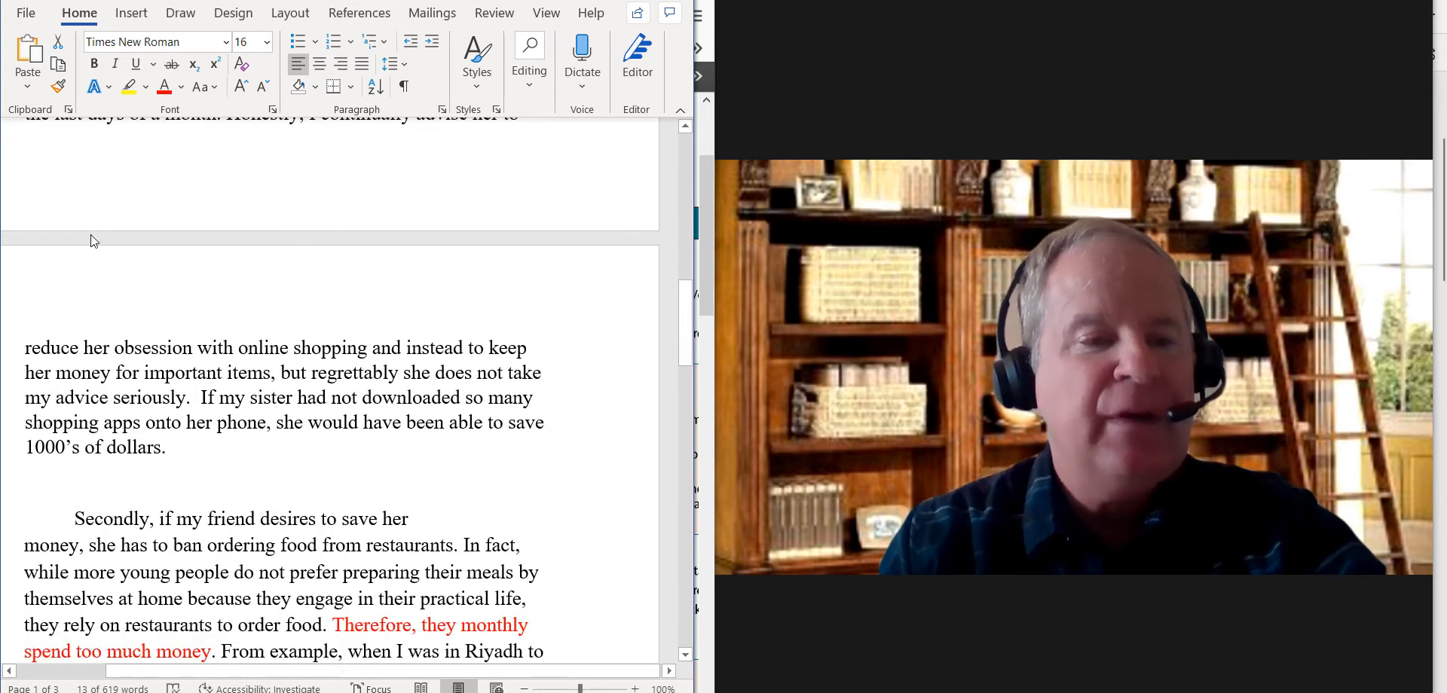
pyautogui.scroll(-3)
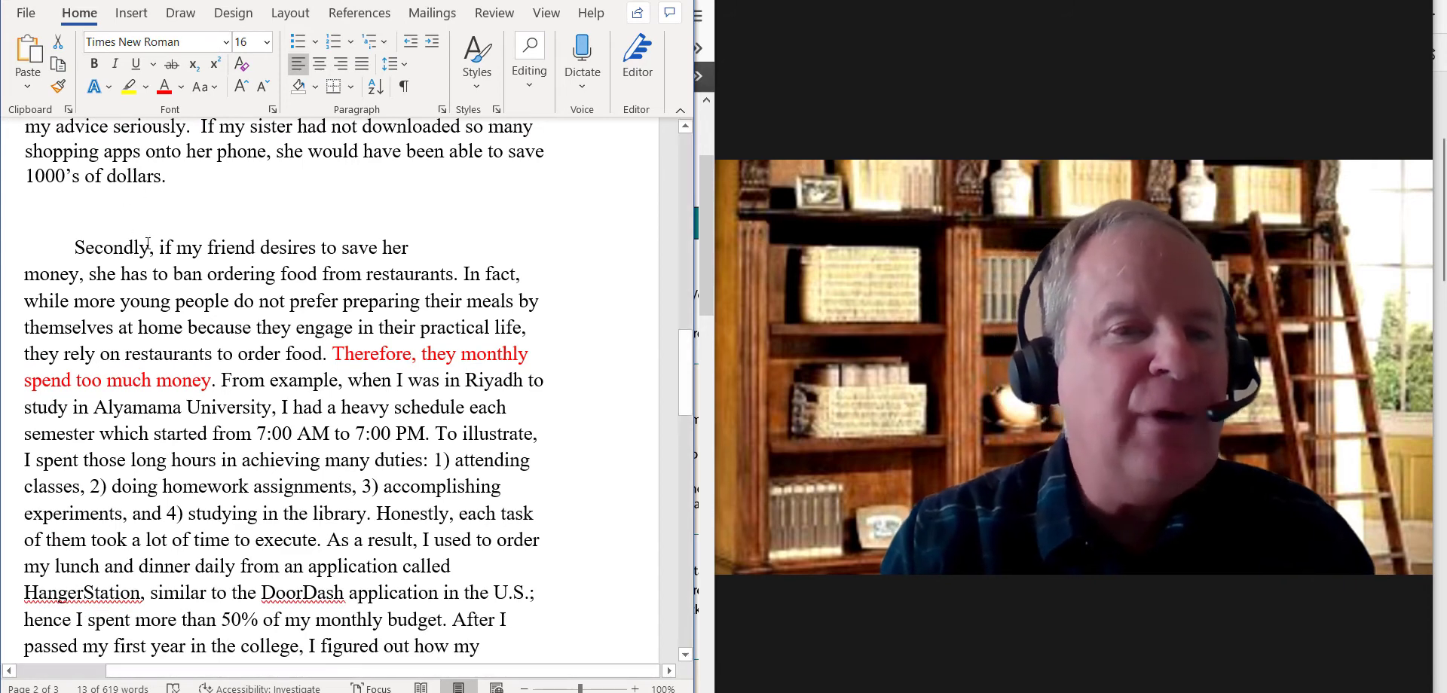
pyautogui.moveTo(147, 248); pyautogui.dragTo(454, 274)
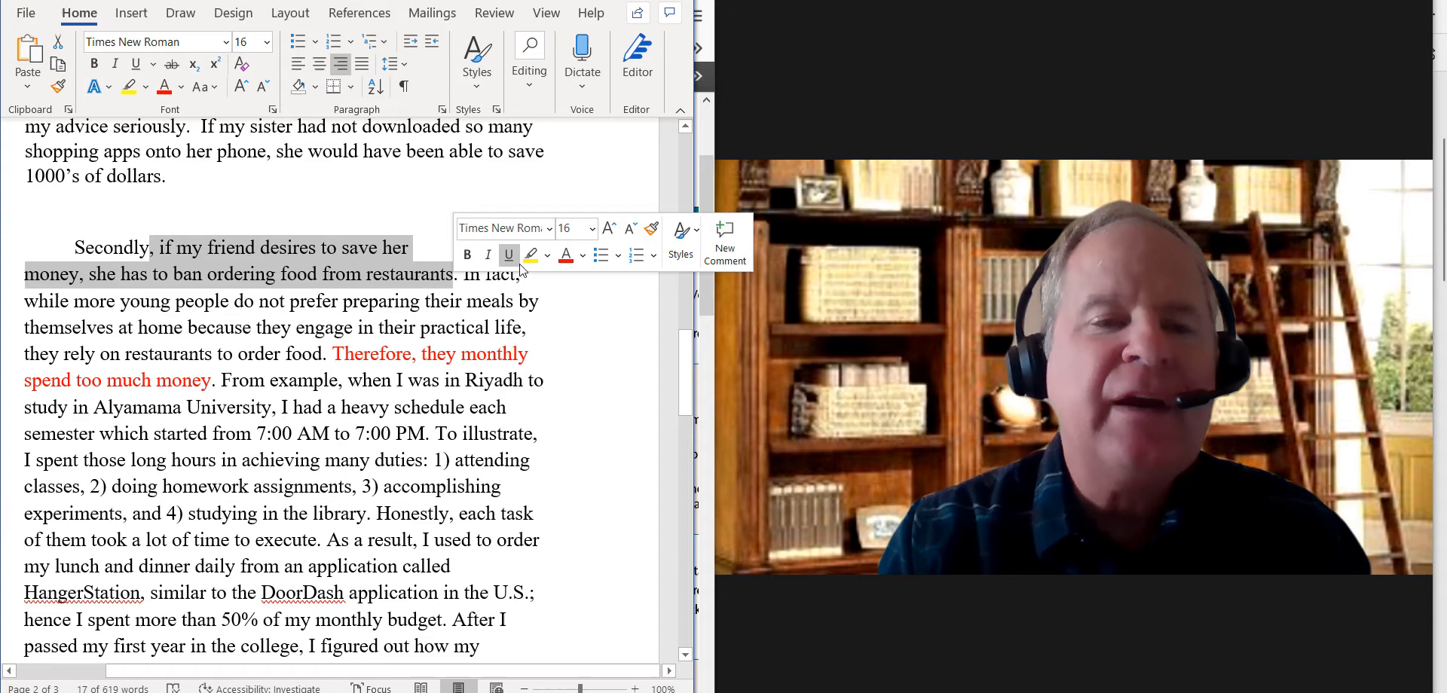
pyautogui.moveTo(562, 280)
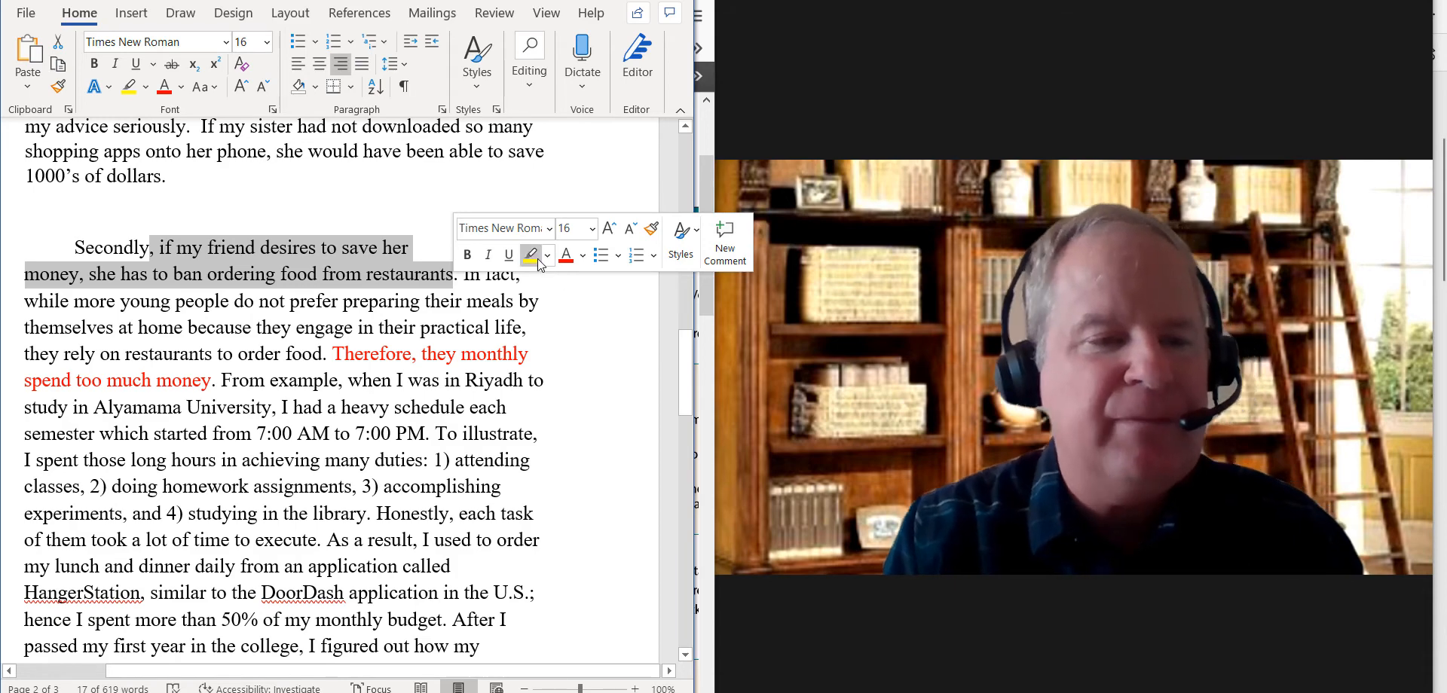
pyautogui.moveTo(530, 254)
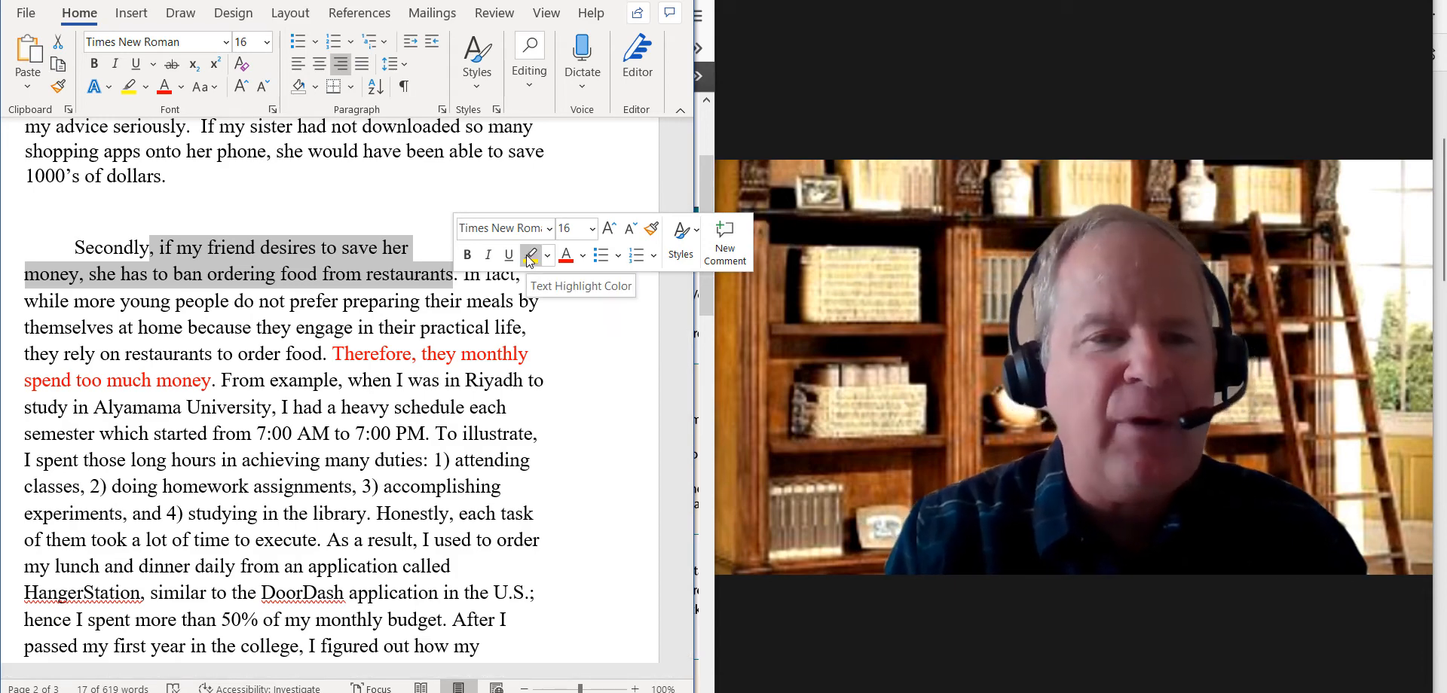
pyautogui.scroll(3)
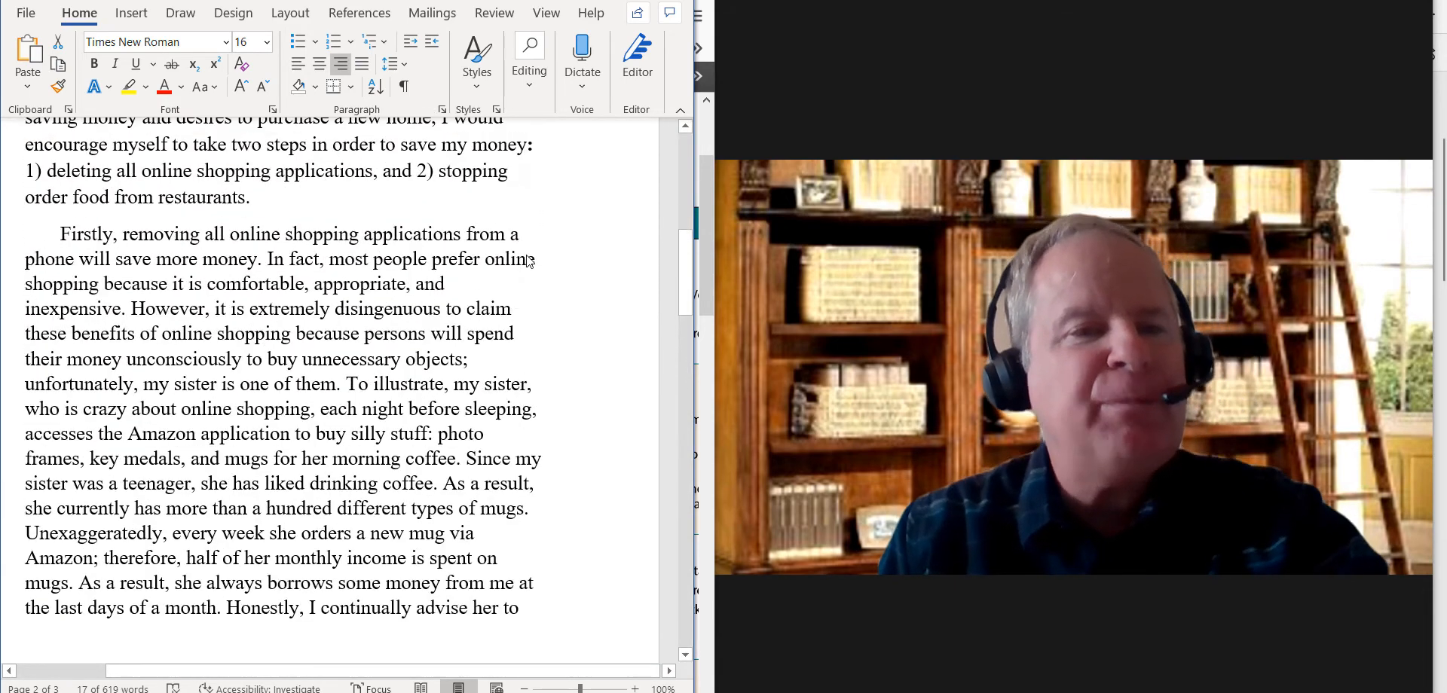
pyautogui.scroll(-3)
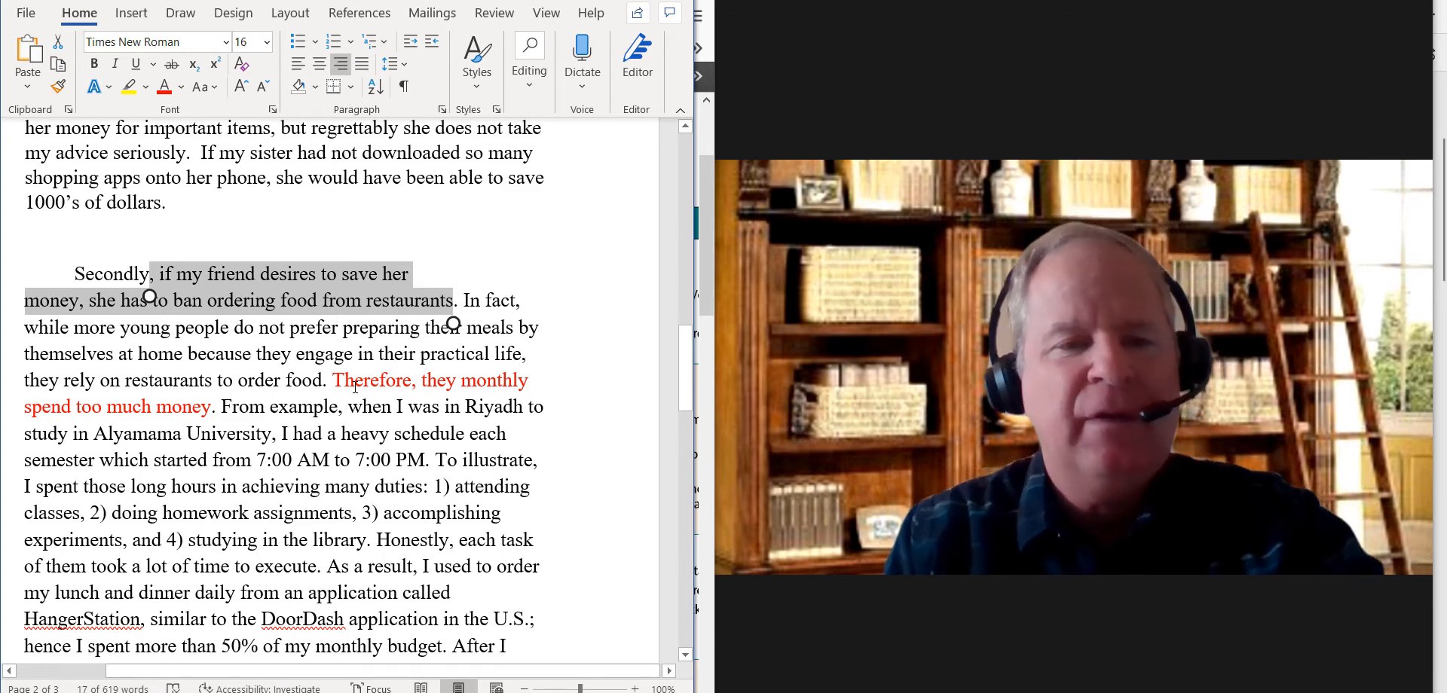
pyautogui.scroll(-3)
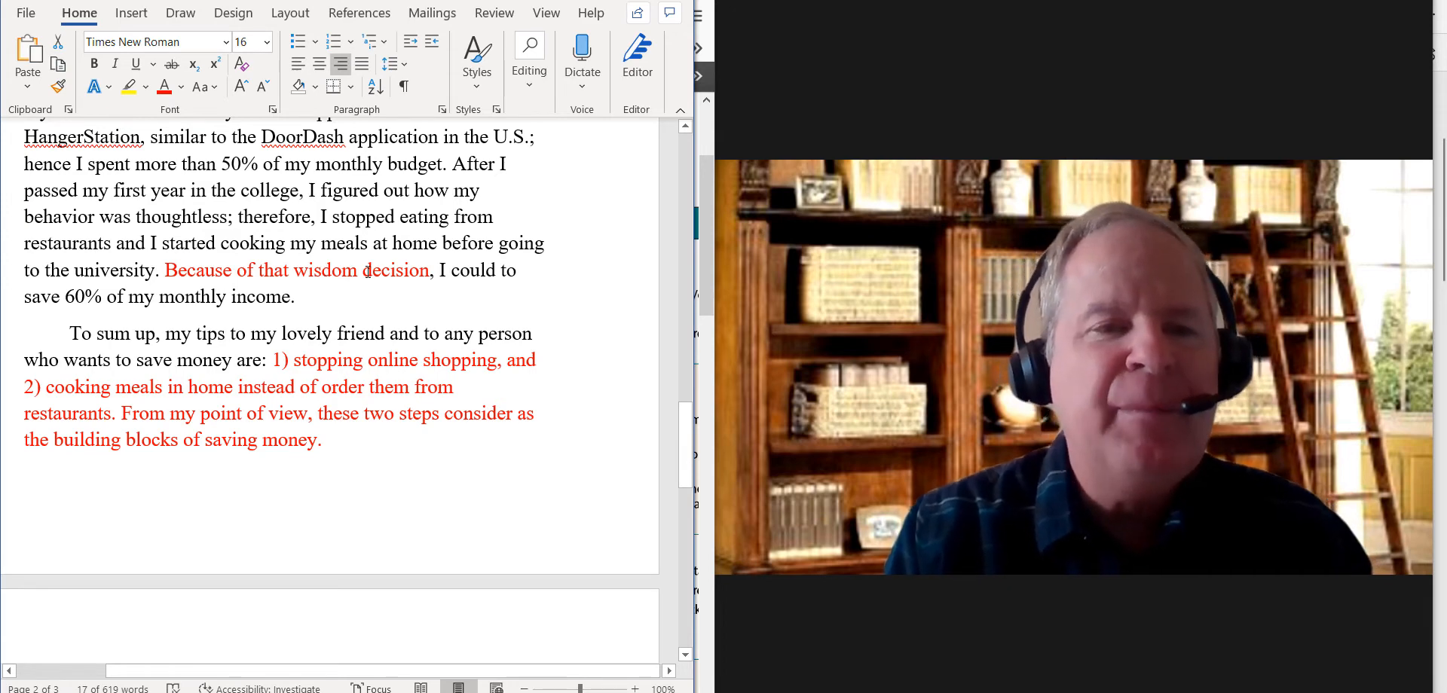
# Step: Correct 'wisdom' to 'wise' in the red-text sentence so it reads 'wise decision'
pyautogui.doubleClick(396, 271)
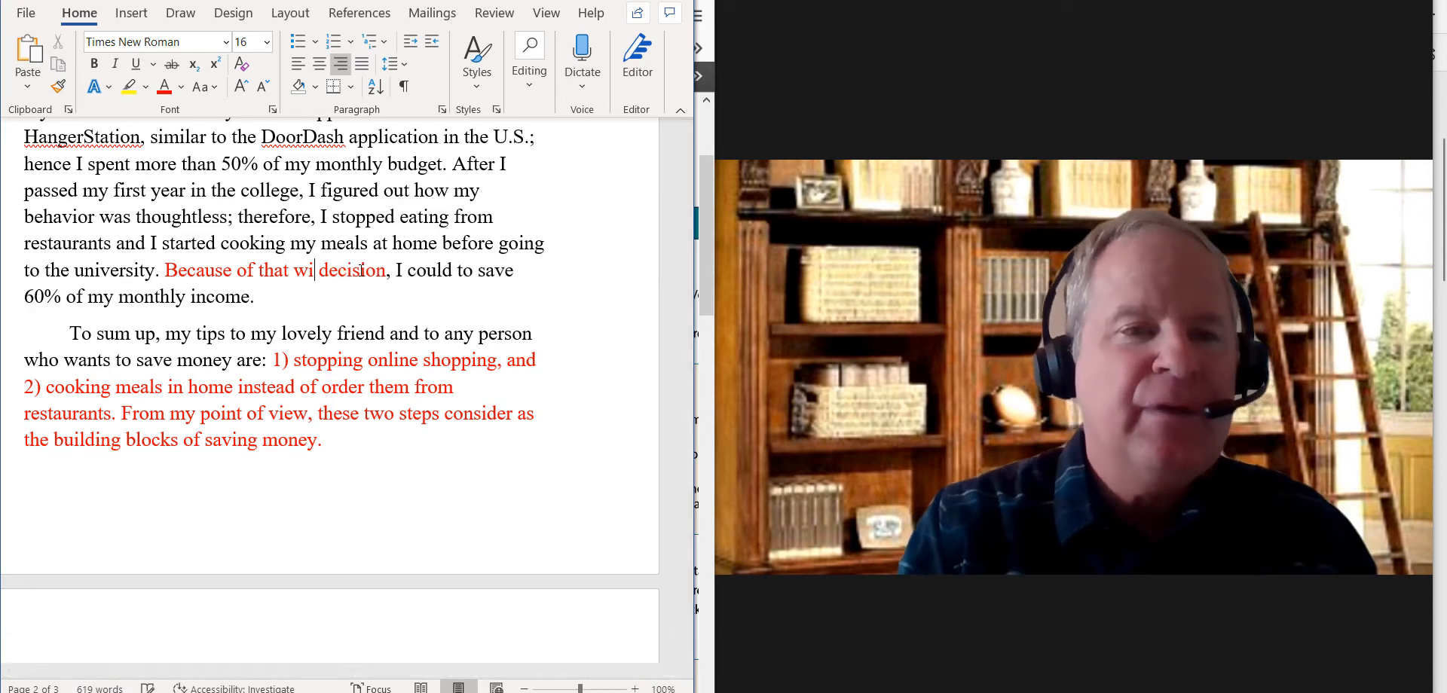
pyautogui.write('se')
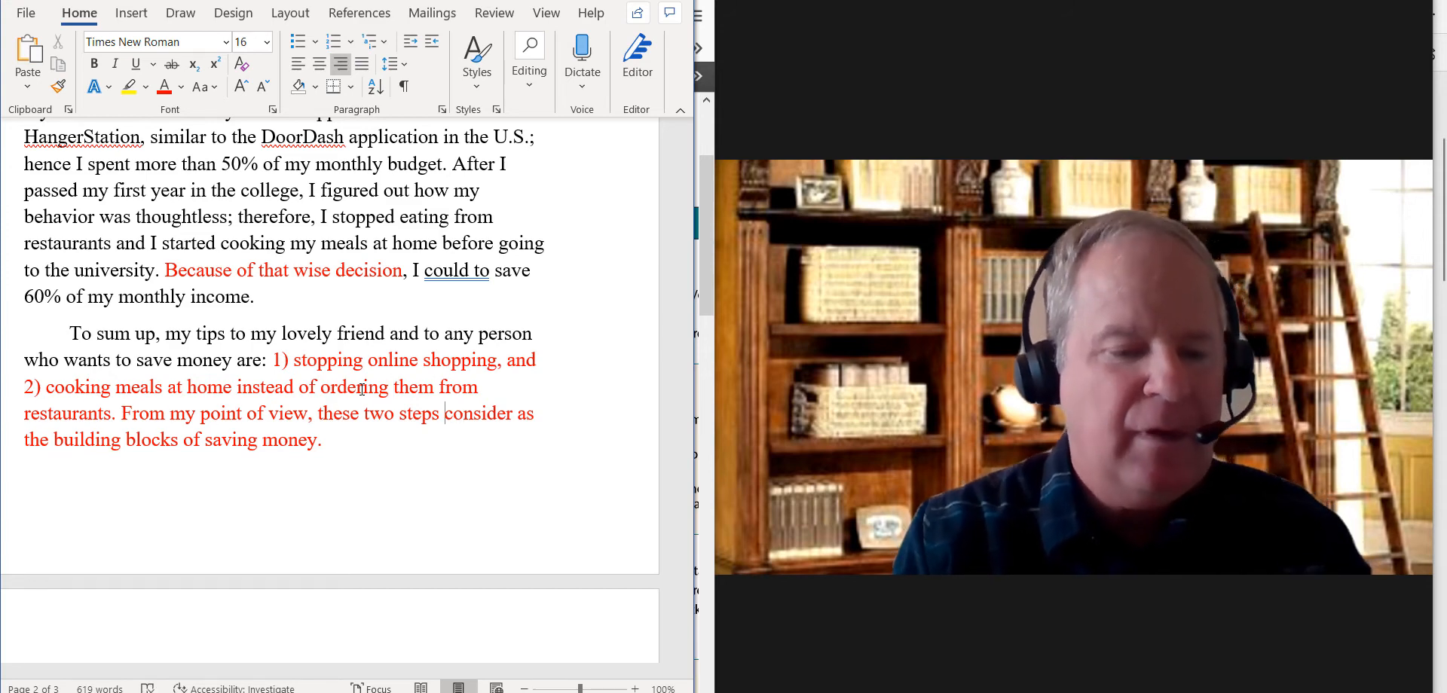
# Step: Insert 'are' before 'consider' and add 'ed' in the final sentence, then scroll back to the prompt
pyautogui.write('are')
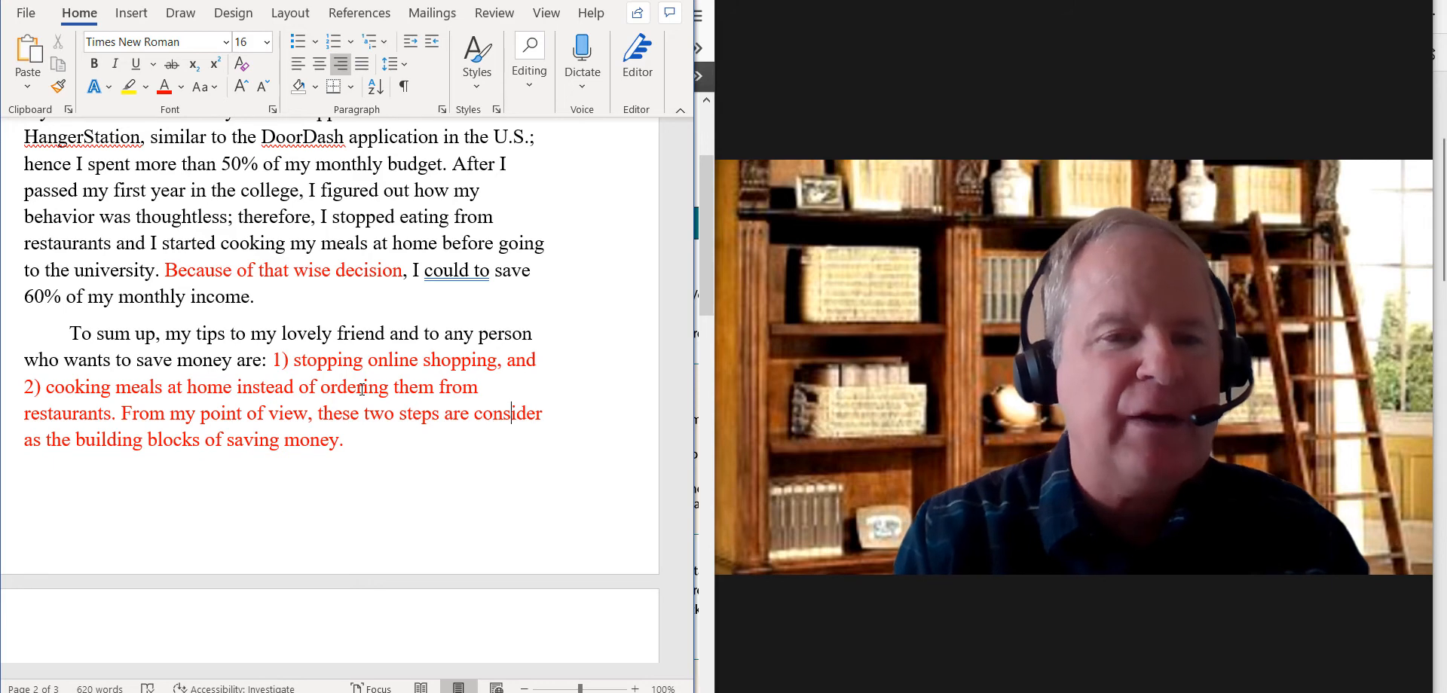
pyautogui.write('ed')
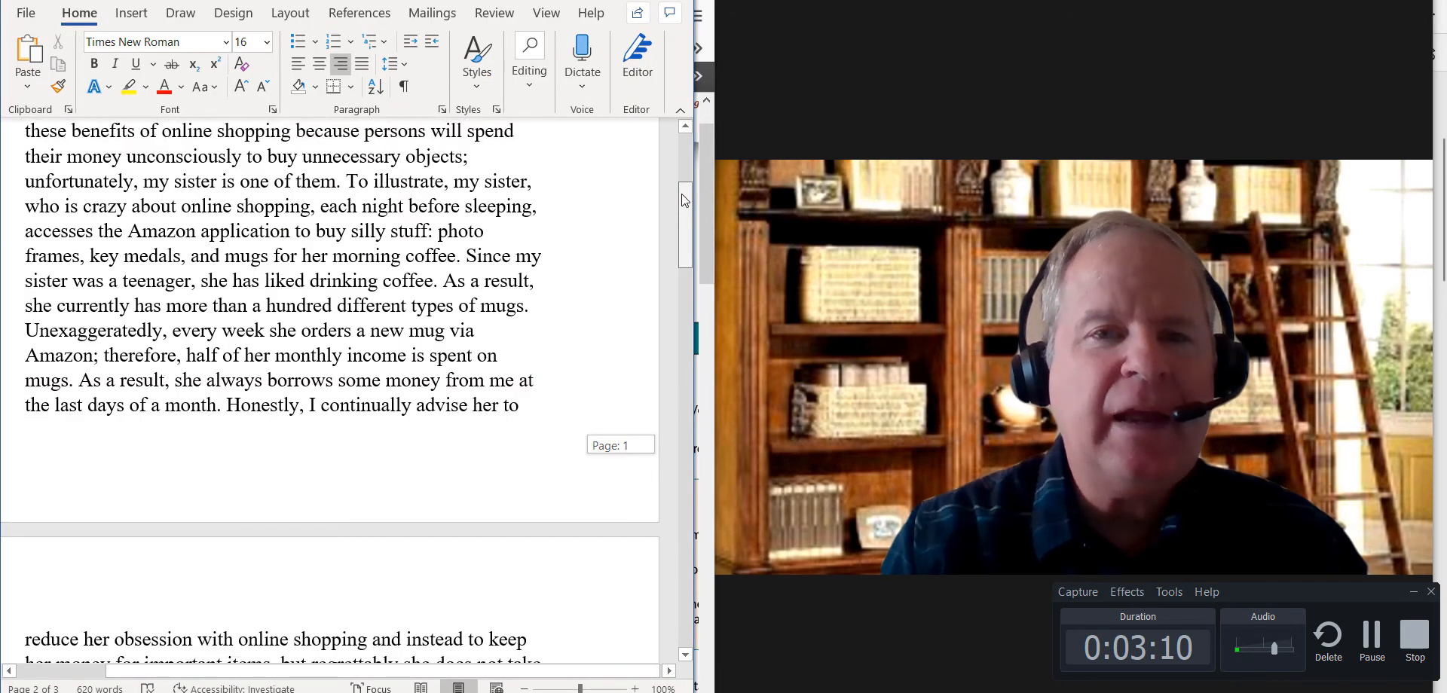
pyautogui.scroll(3)
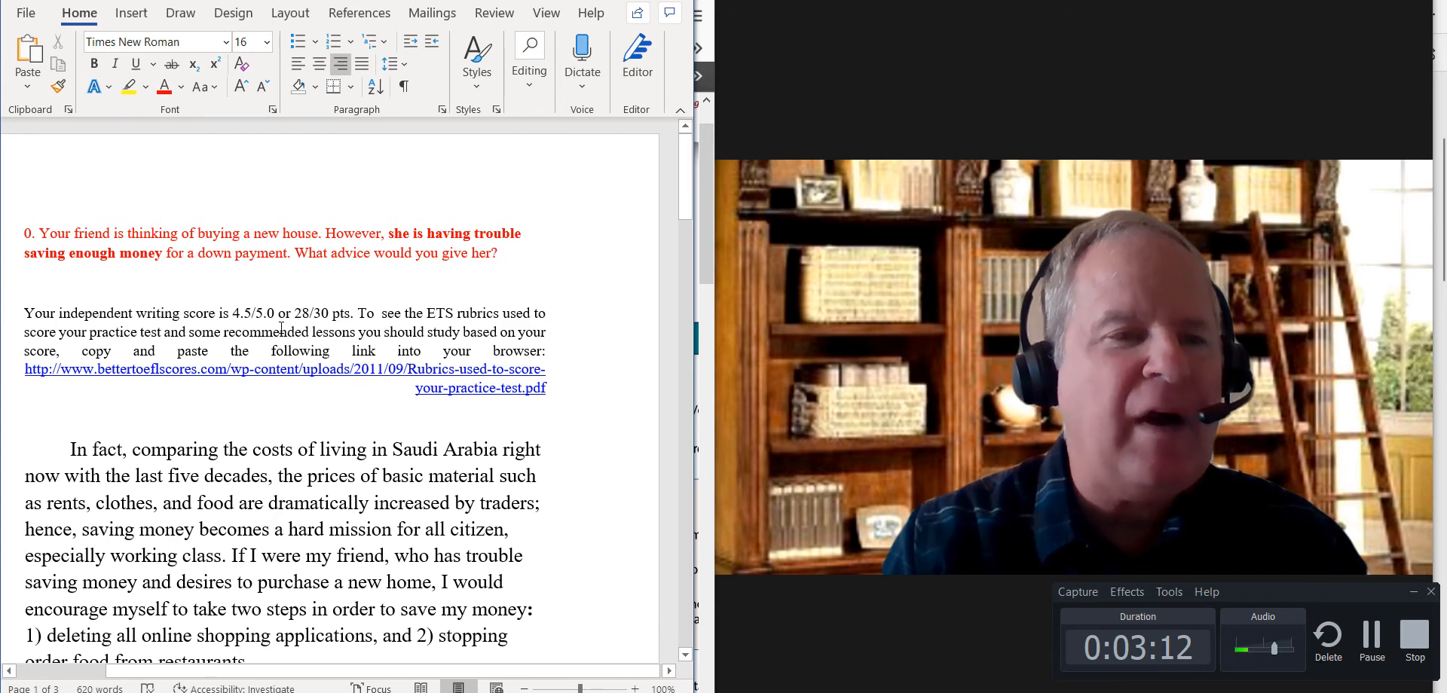